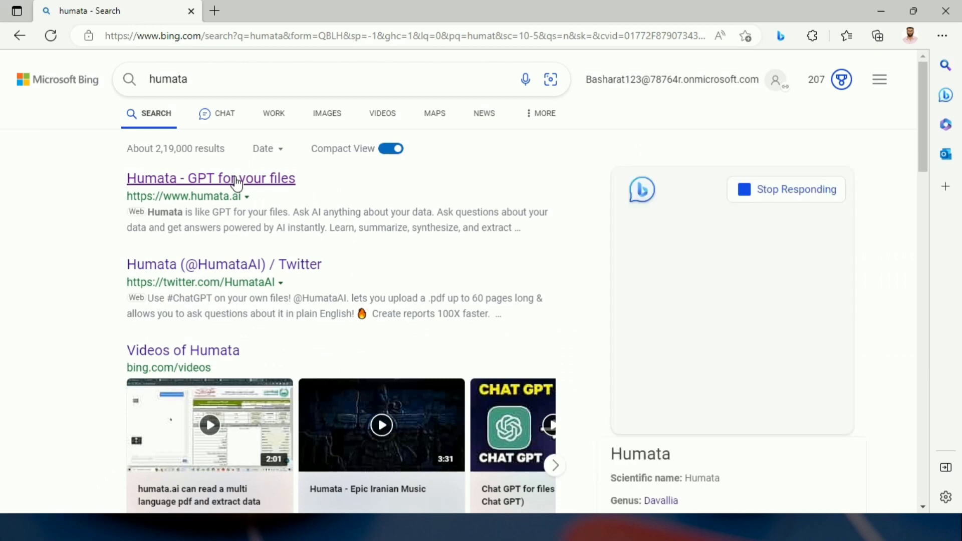
- Open Humata from the Bing results and log in with saved credentials
{"action": "left_click", "coordinate": [211, 178]}
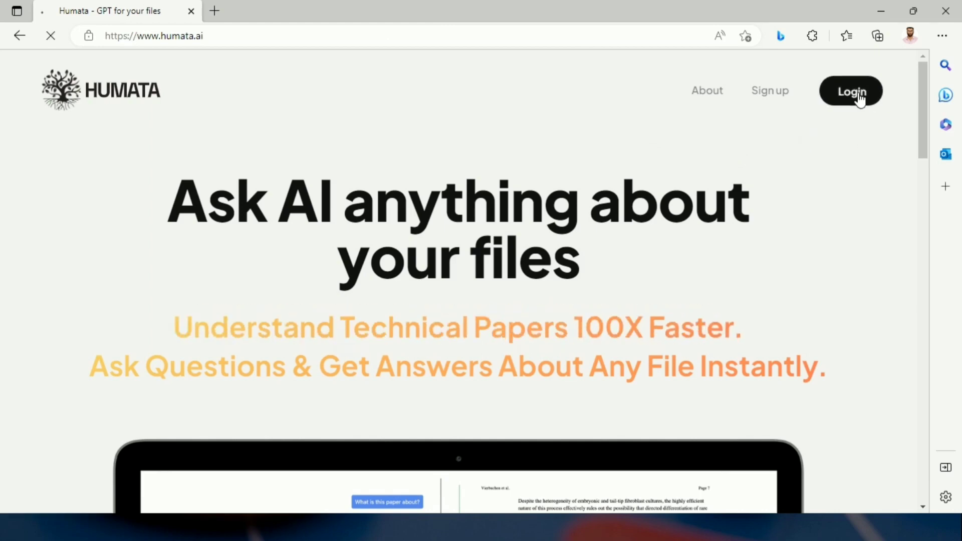
{"action": "left_click", "coordinate": [850, 90]}
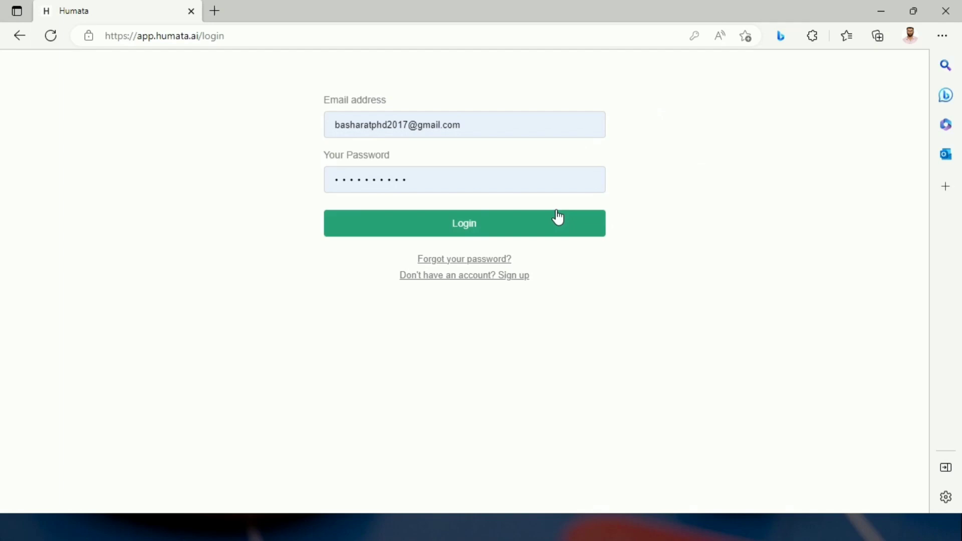
{"action": "left_click", "coordinate": [465, 223]}
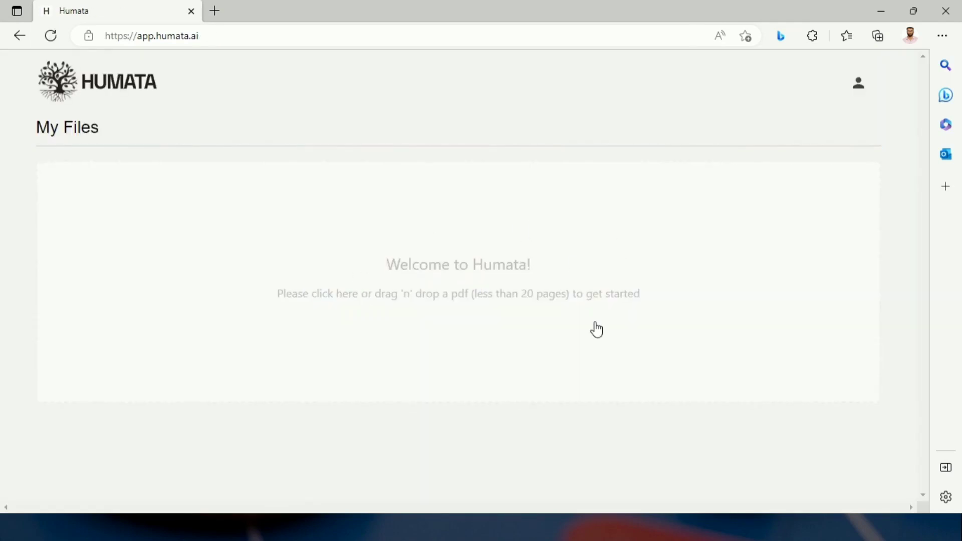
{"action": "mouse_move", "coordinate": [426, 320]}
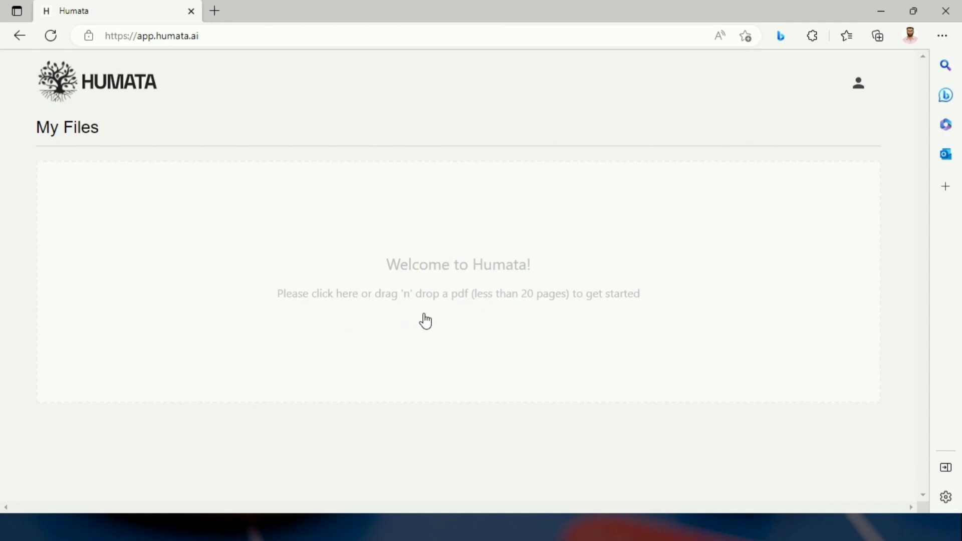
{"action": "mouse_move", "coordinate": [505, 326]}
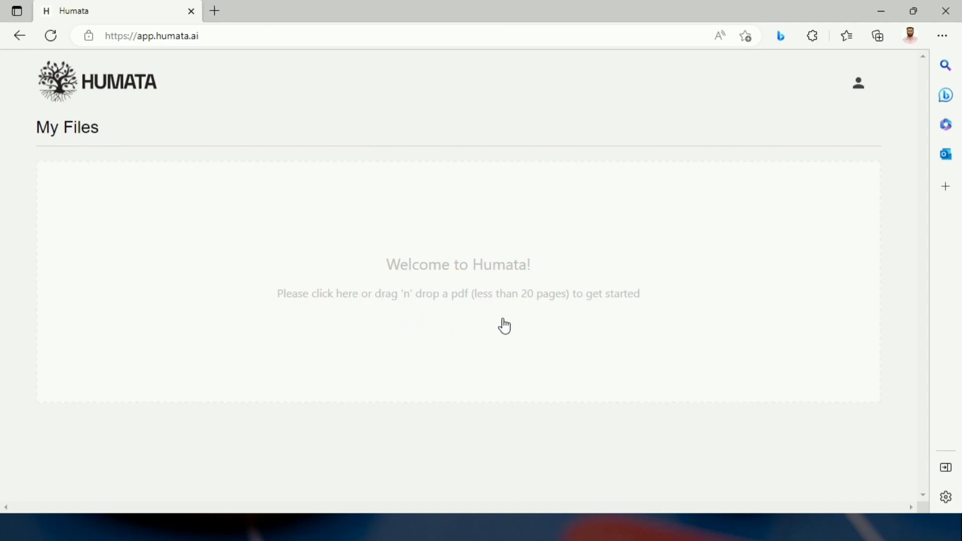
{"action": "mouse_move", "coordinate": [596, 330]}
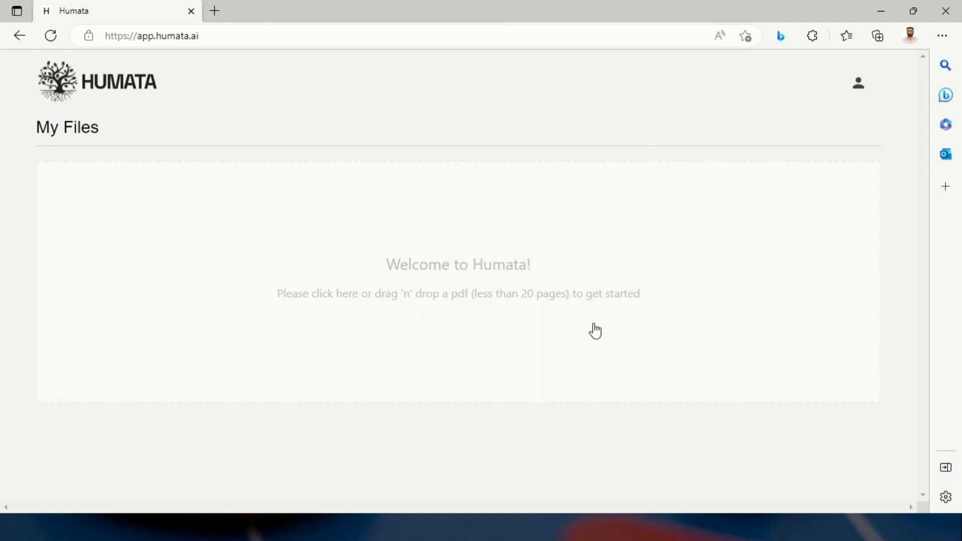
- Upload the Research Output of Jammu and Kashmir PDF to Humata
{"action": "left_click", "coordinate": [458, 279]}
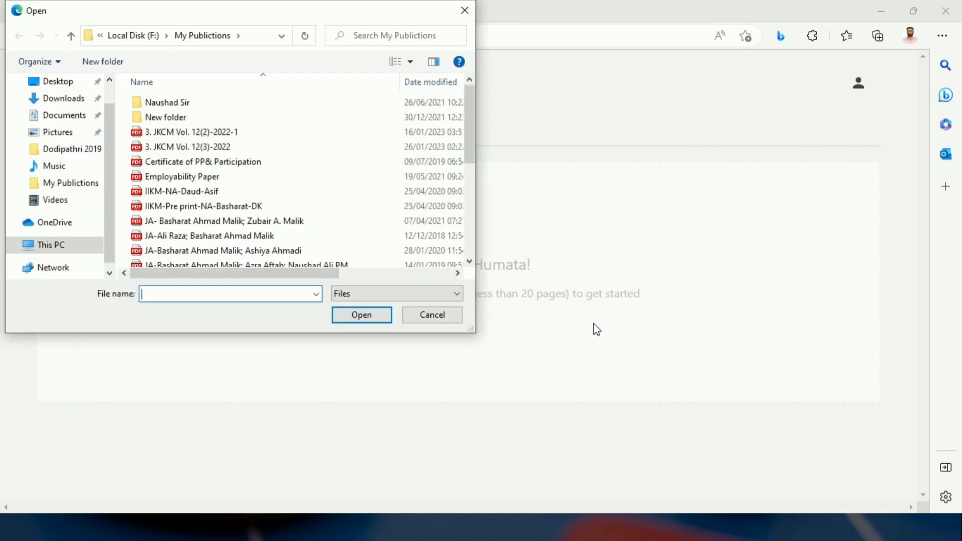
{"action": "scroll", "scroll_direction": "down", "scroll_amount": 3}
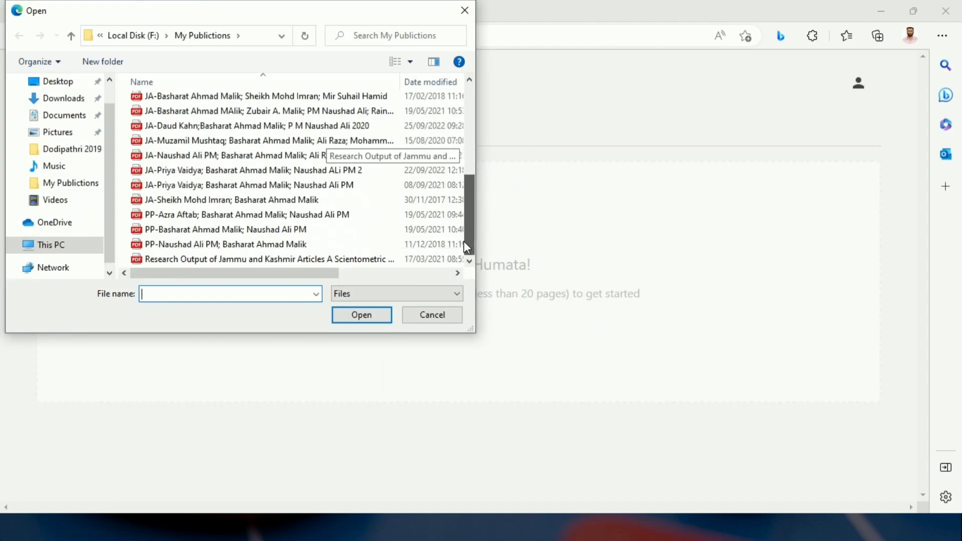
{"action": "left_click", "coordinate": [267, 259]}
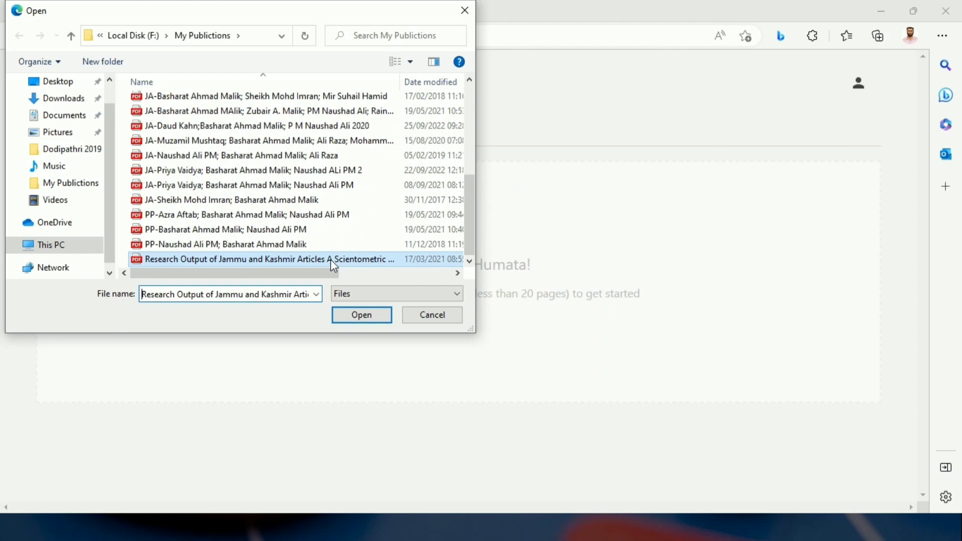
{"action": "left_click", "coordinate": [360, 315]}
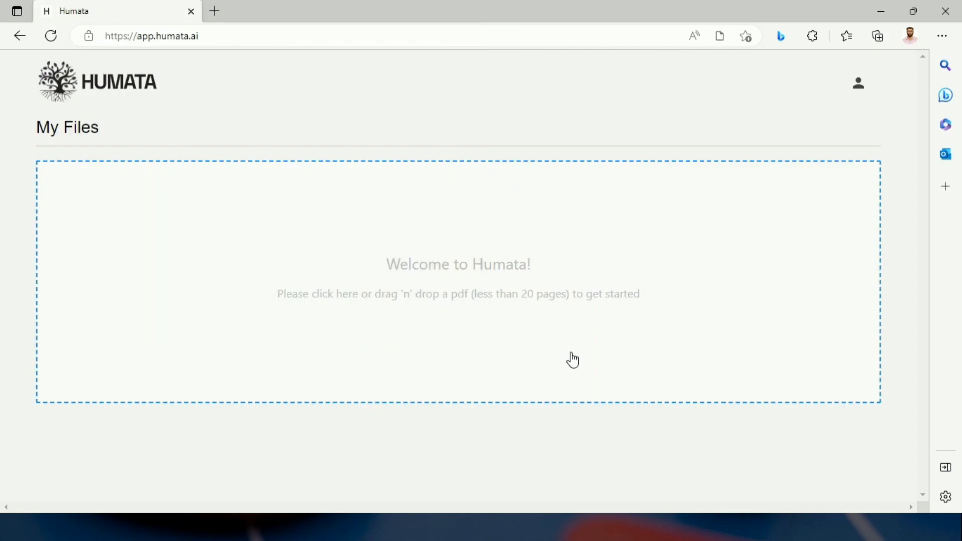
{"action": "mouse_move", "coordinate": [708, 330]}
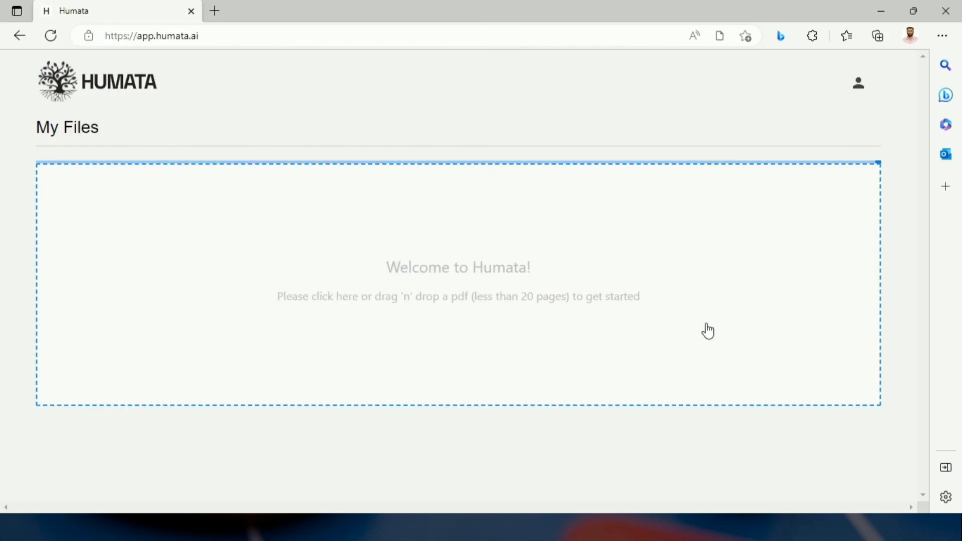
{"action": "left_click", "coordinate": [457, 282]}
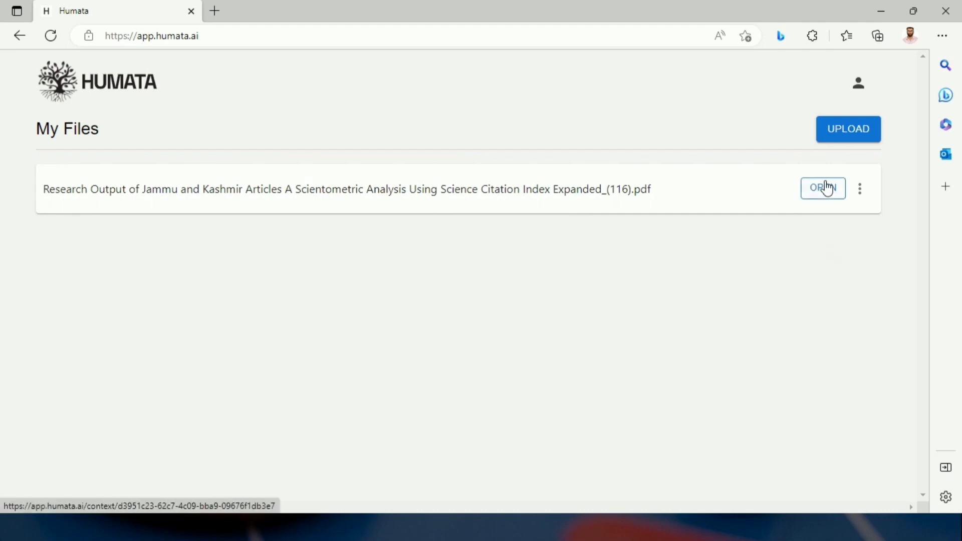
- Open the uploaded paper, ask 'What it is about', and read the summary
{"action": "left_click", "coordinate": [823, 188]}
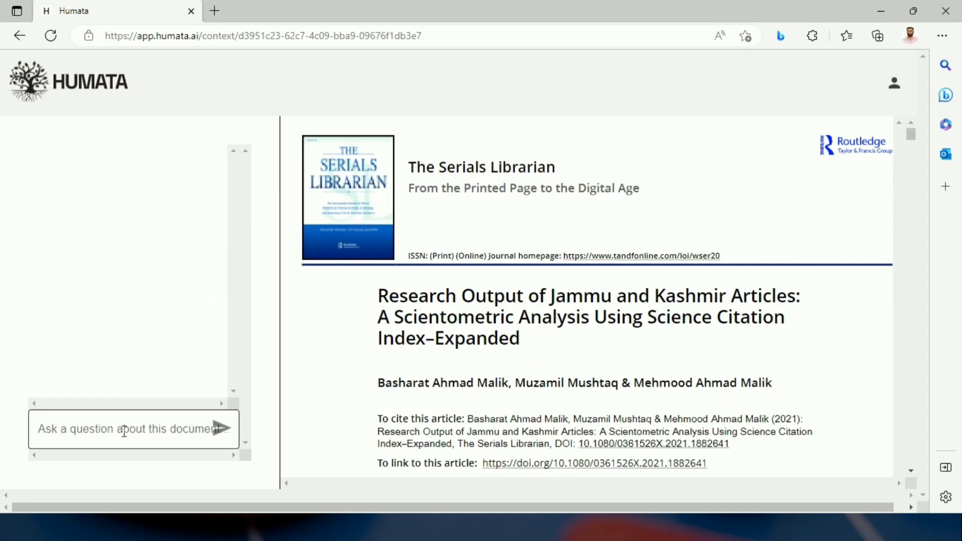
{"action": "left_click", "coordinate": [133, 428]}
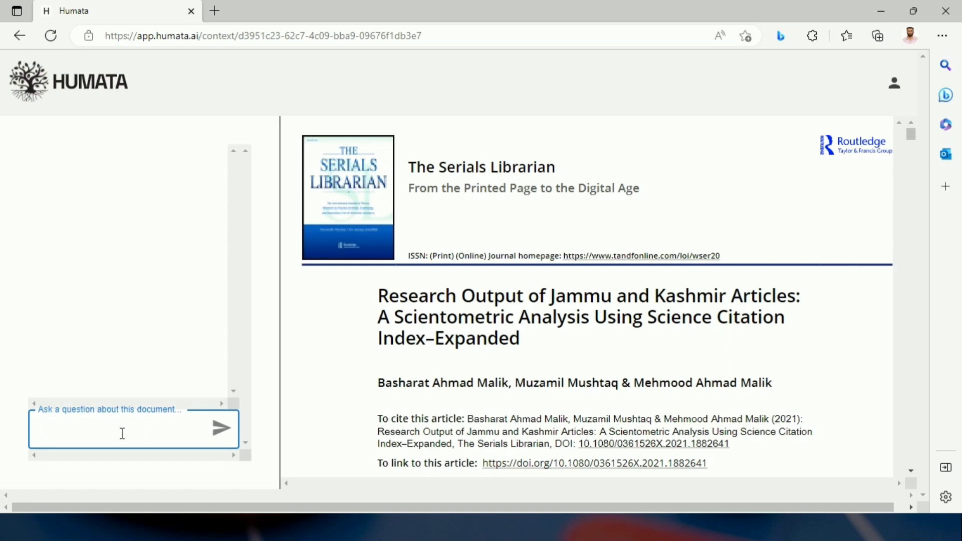
{"action": "type", "text": "WHat it is"}
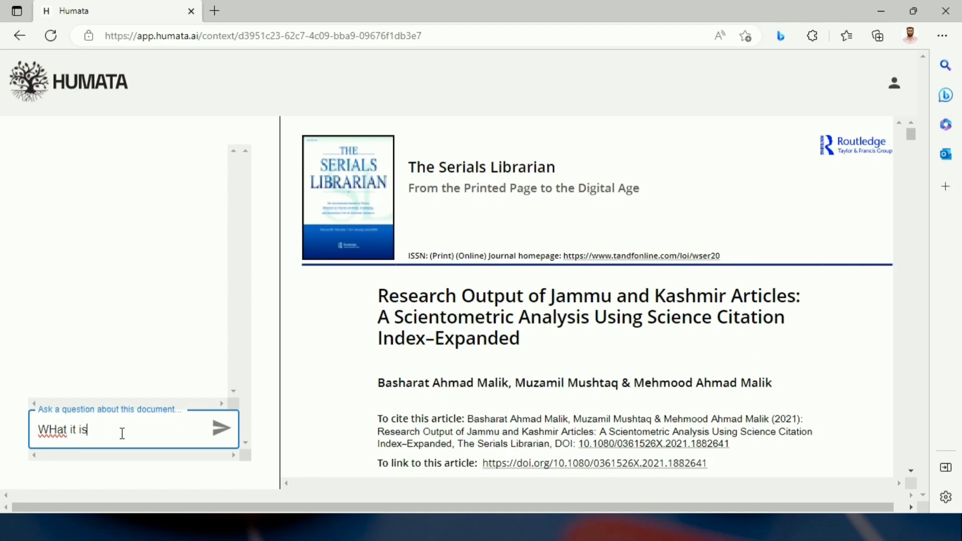
{"action": "left_click", "coordinate": [221, 429]}
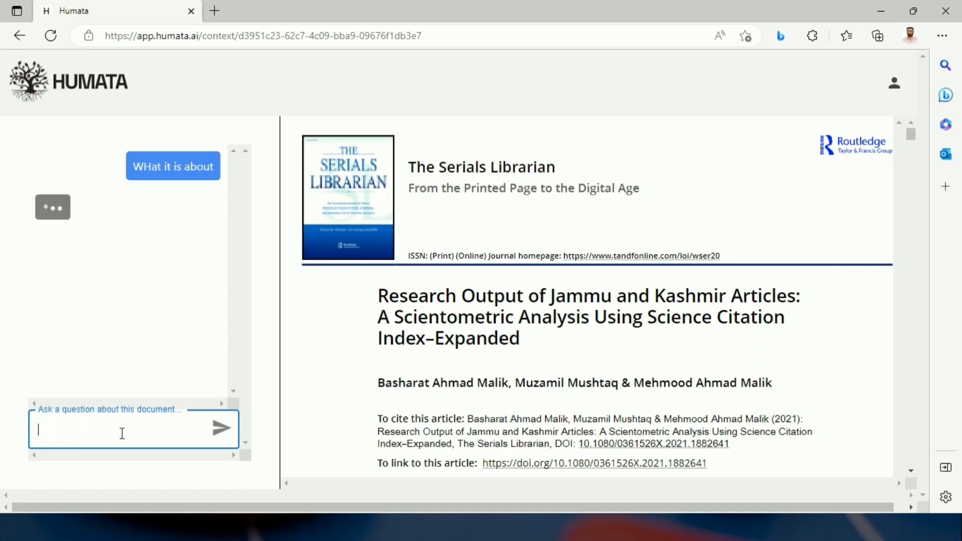
{"action": "mouse_move", "coordinate": [199, 348]}
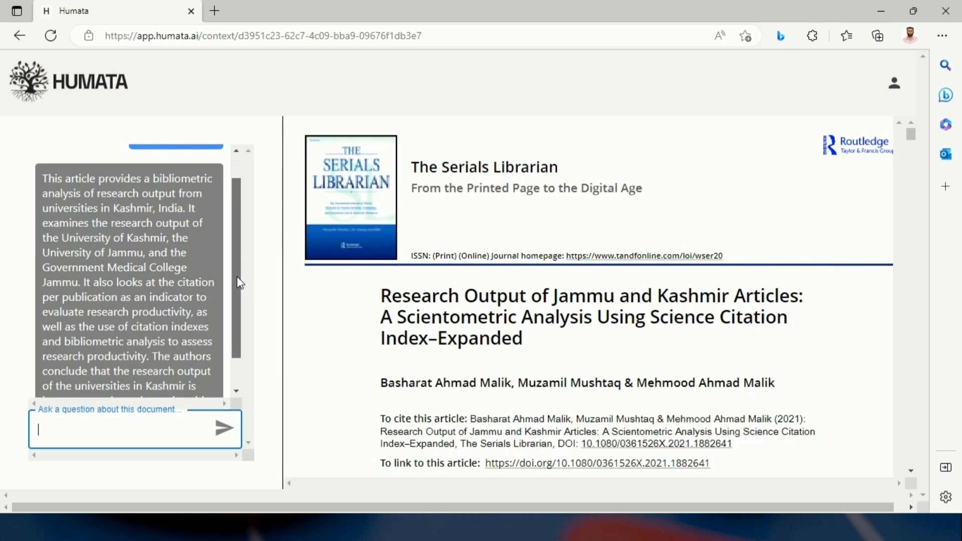
{"action": "scroll", "scroll_direction": "down", "scroll_amount": 3}
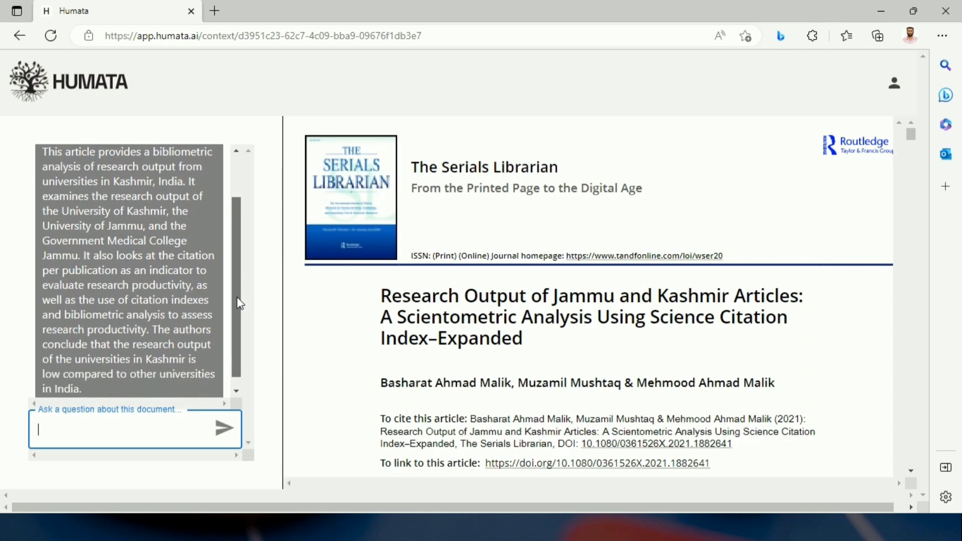
{"action": "scroll", "scroll_direction": "down", "scroll_amount": 3}
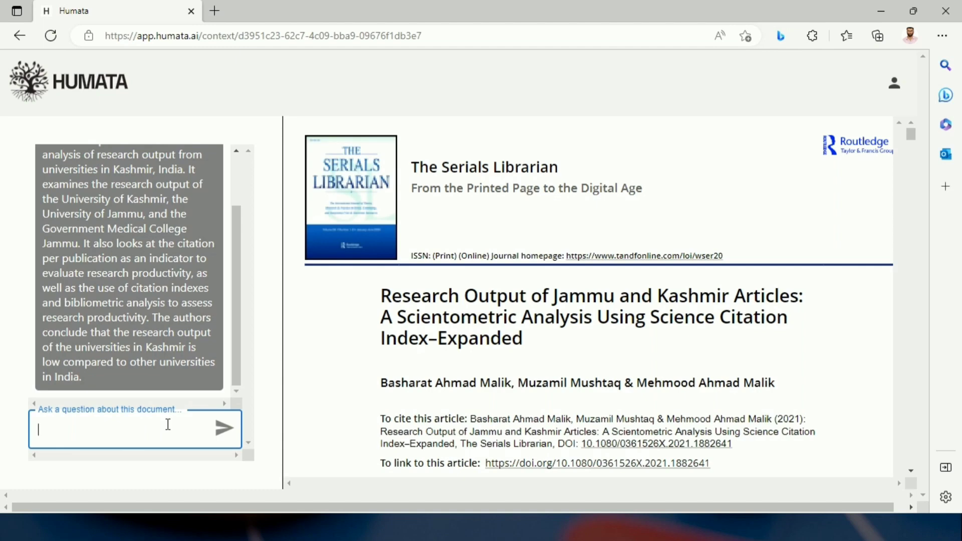
- Ask Humata 'What is the implication of this study' and send it
{"action": "type", "text": "What is the imp"}
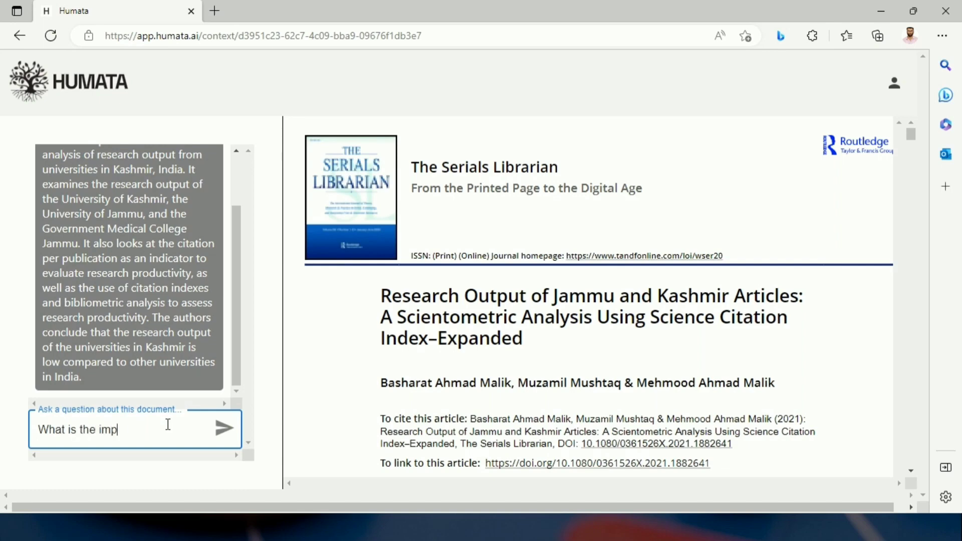
{"action": "type", "text": "lication of"}
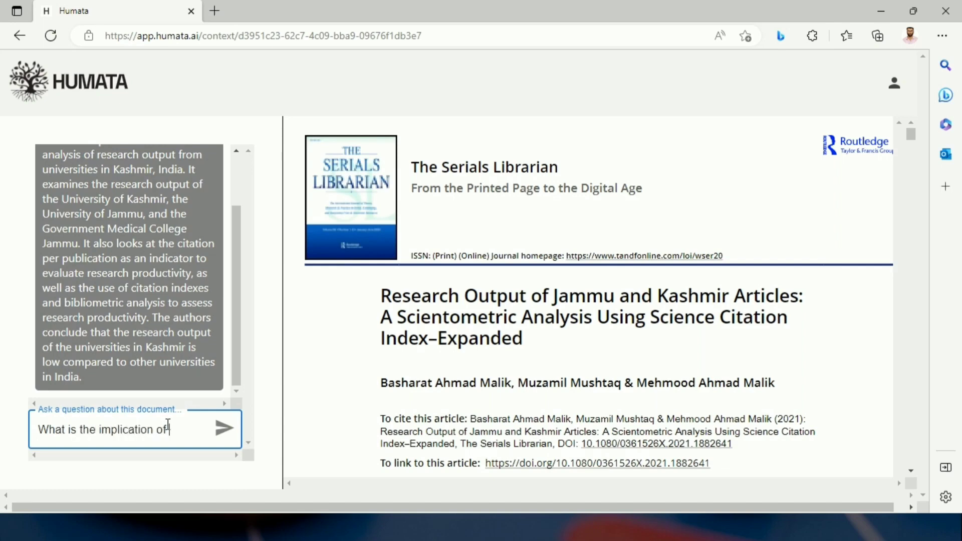
{"action": "type", "text": "this"}
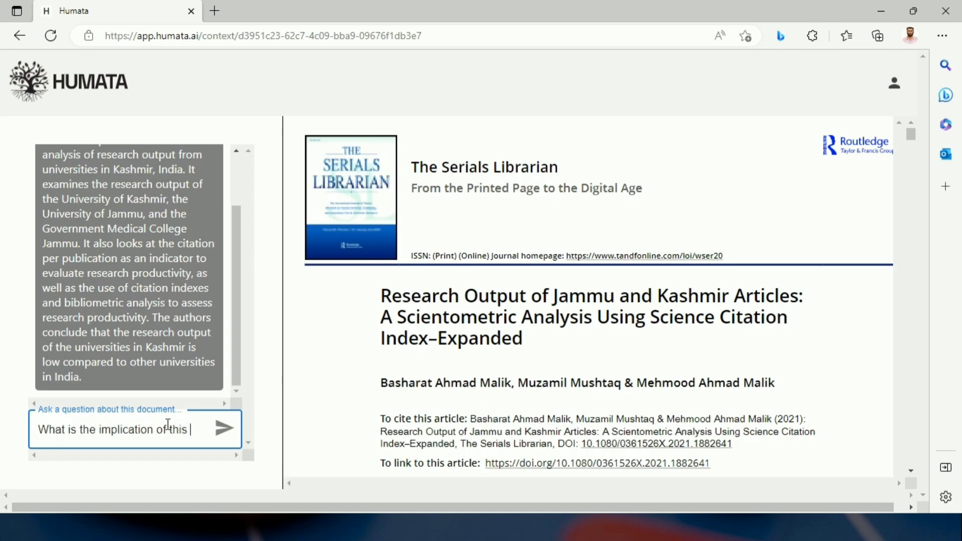
{"action": "type", "text": "study"}
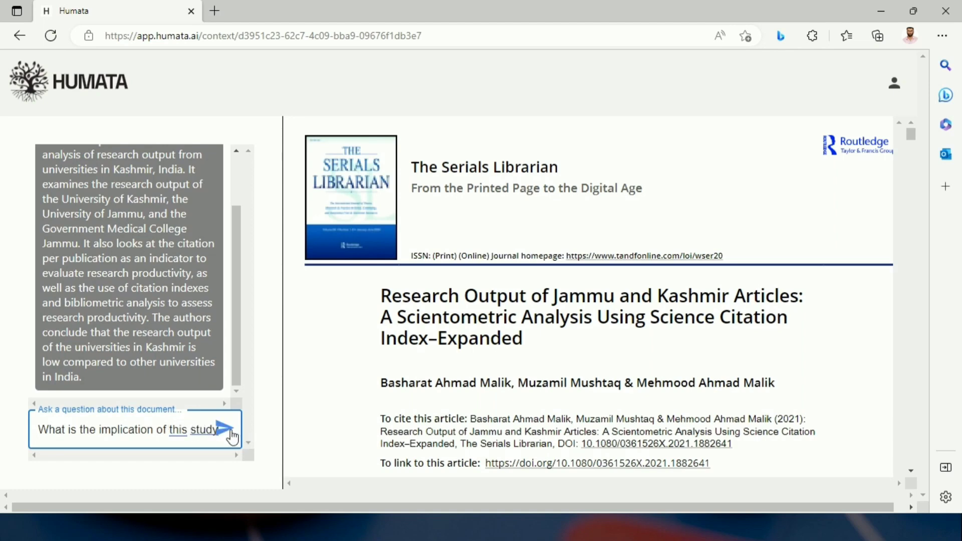
{"action": "left_click", "coordinate": [230, 429]}
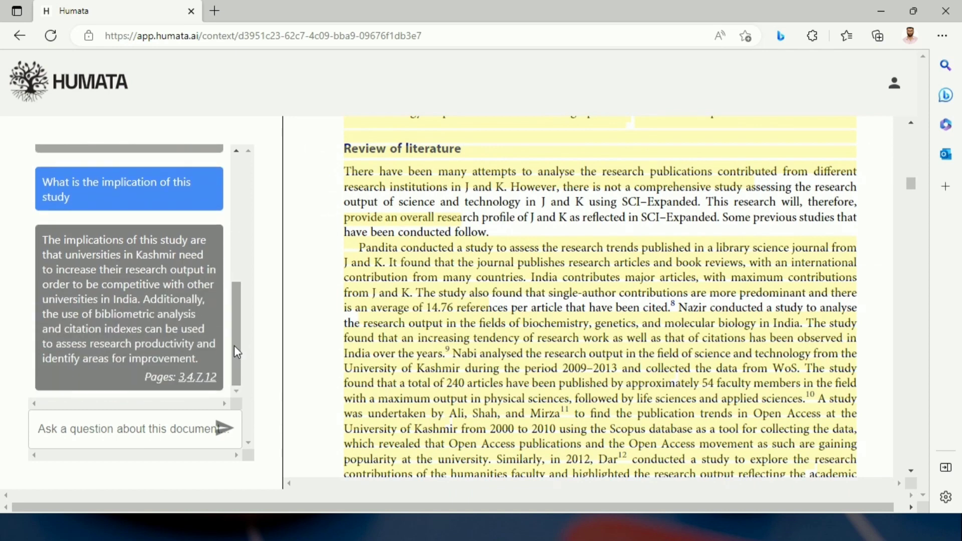
{"action": "mouse_move", "coordinate": [215, 365]}
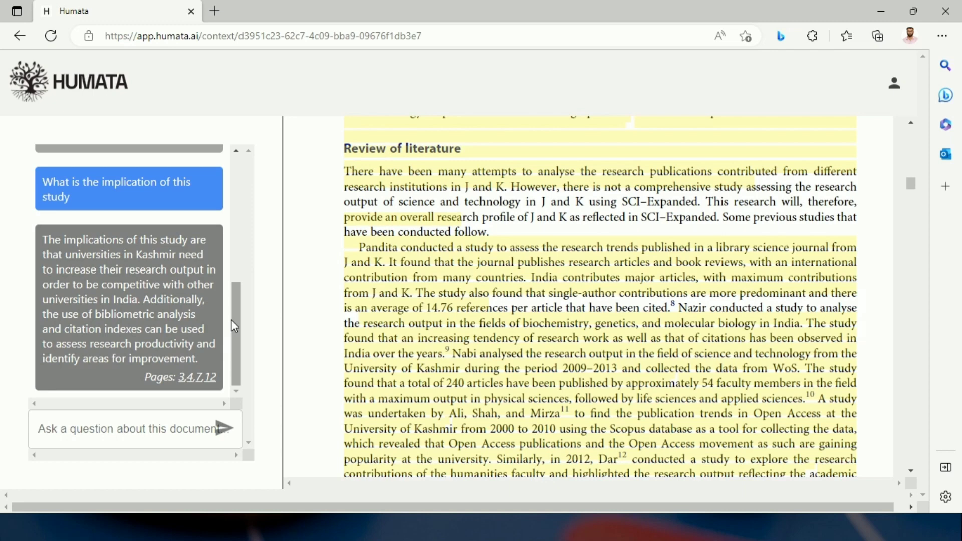
{"action": "mouse_move", "coordinate": [239, 343]}
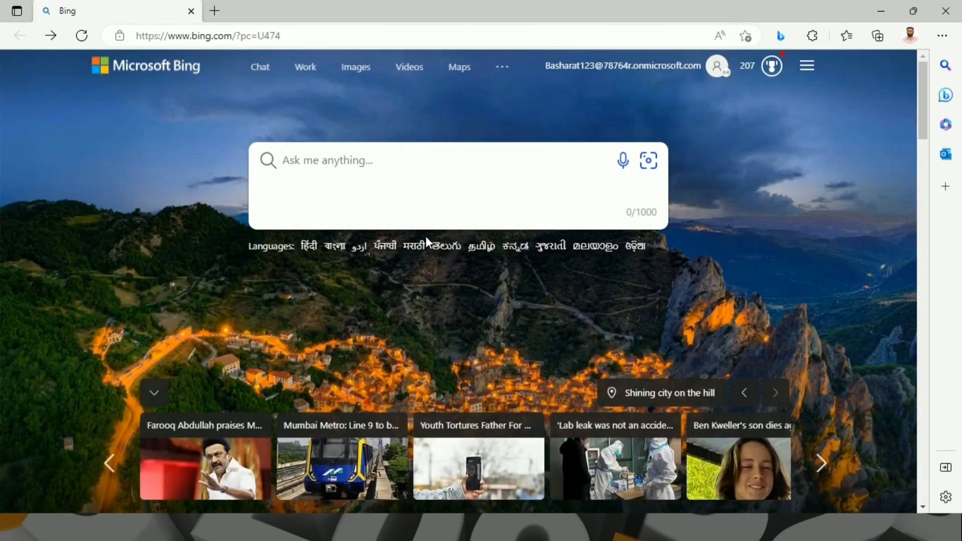
- Search Bing for 'Explainpaper' and open the Explainpaper site
{"action": "left_click", "coordinate": [369, 160]}
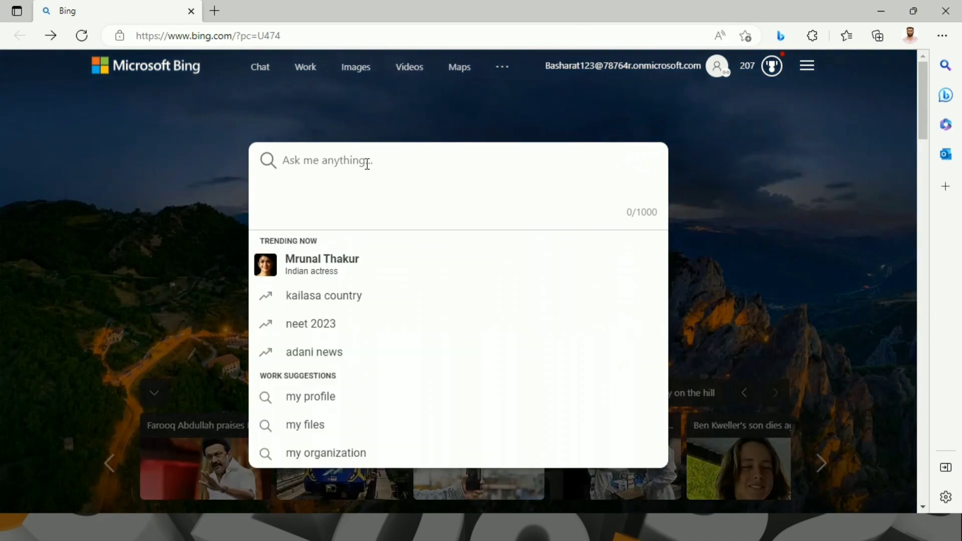
{"action": "type", "text": "Explainpaper"}
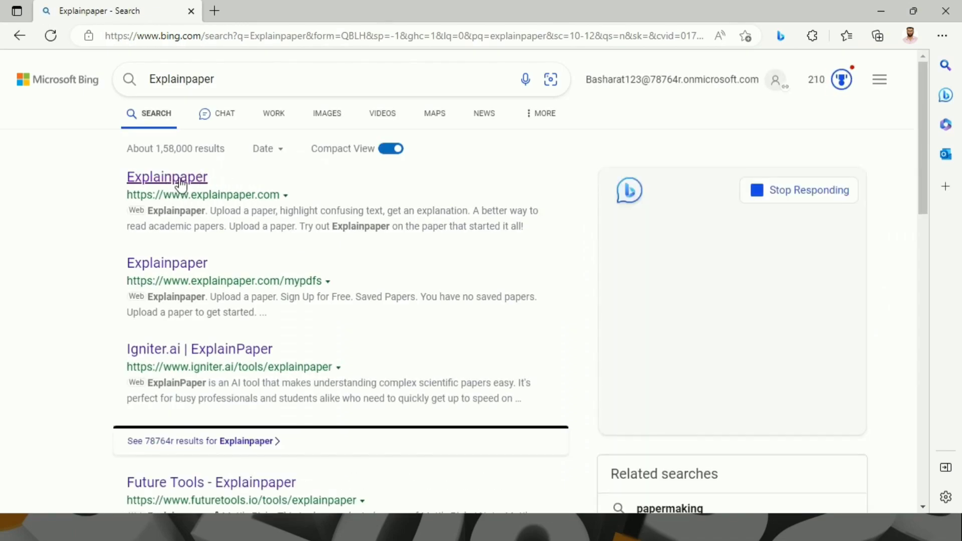
{"action": "left_click", "coordinate": [166, 177]}
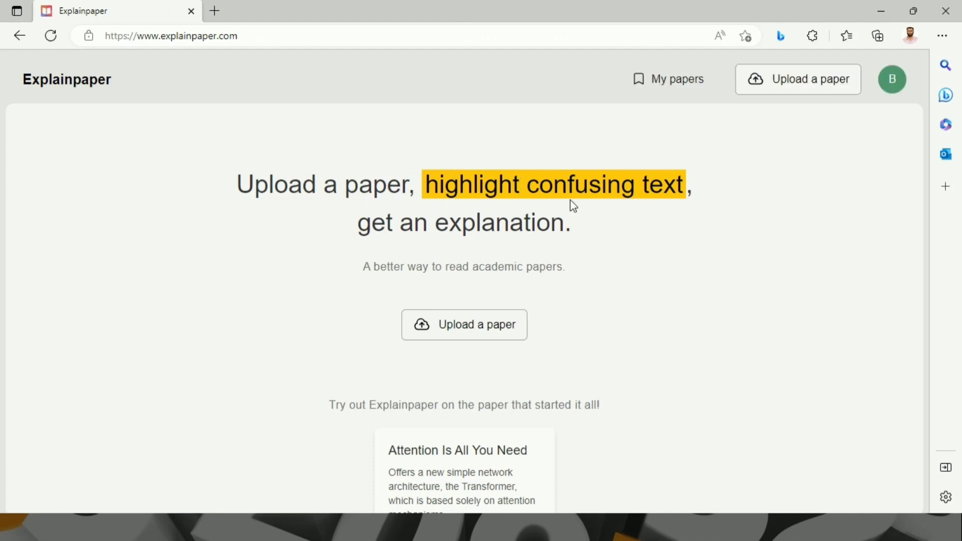
{"action": "mouse_move", "coordinate": [465, 325]}
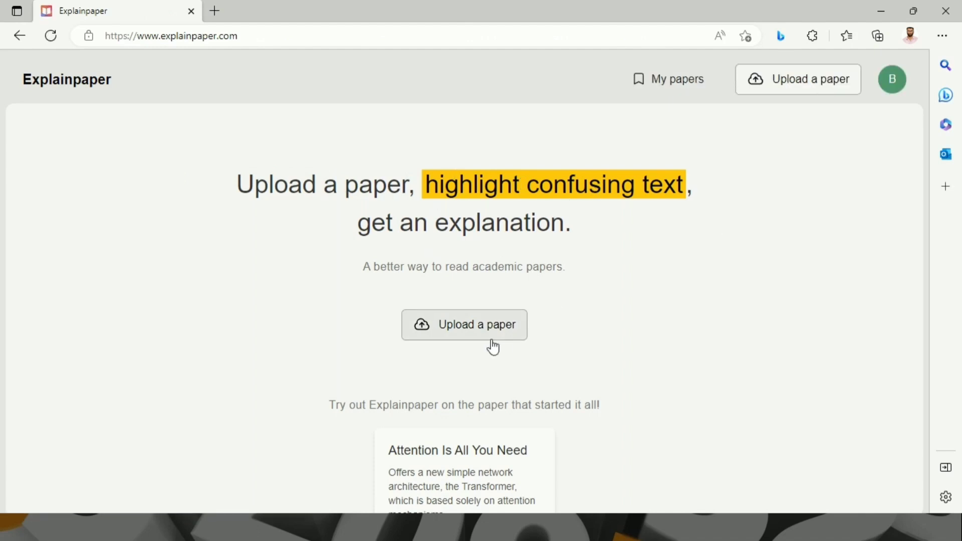
{"action": "mouse_move", "coordinate": [487, 337]}
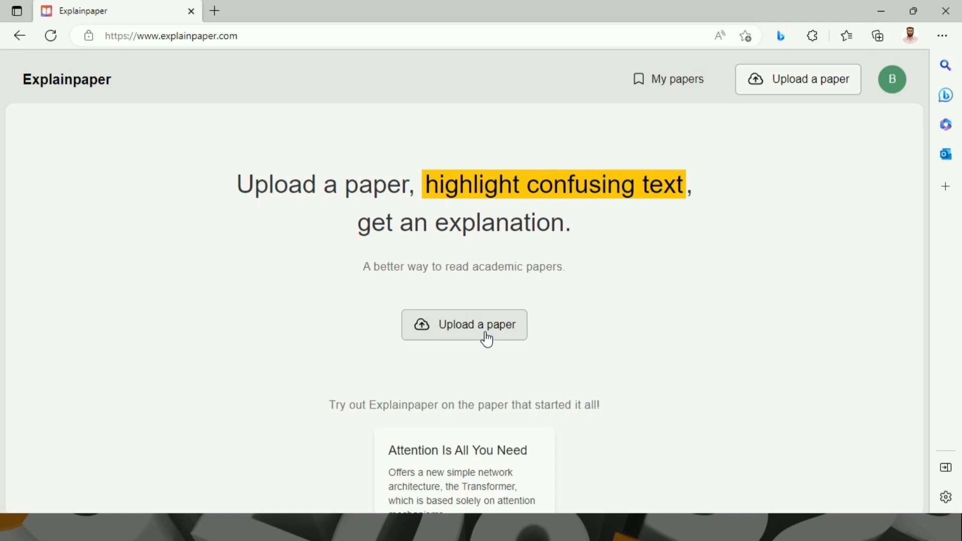
- Upload the ethnobotany RPYS paper PDF to Explainpaper and start analyzing it
{"action": "left_click", "coordinate": [464, 324]}
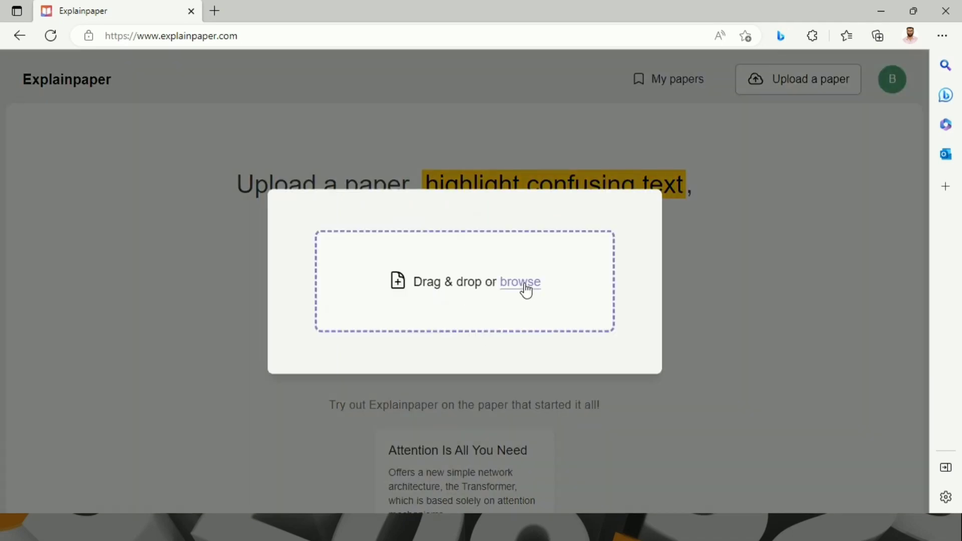
{"action": "left_click", "coordinate": [520, 282]}
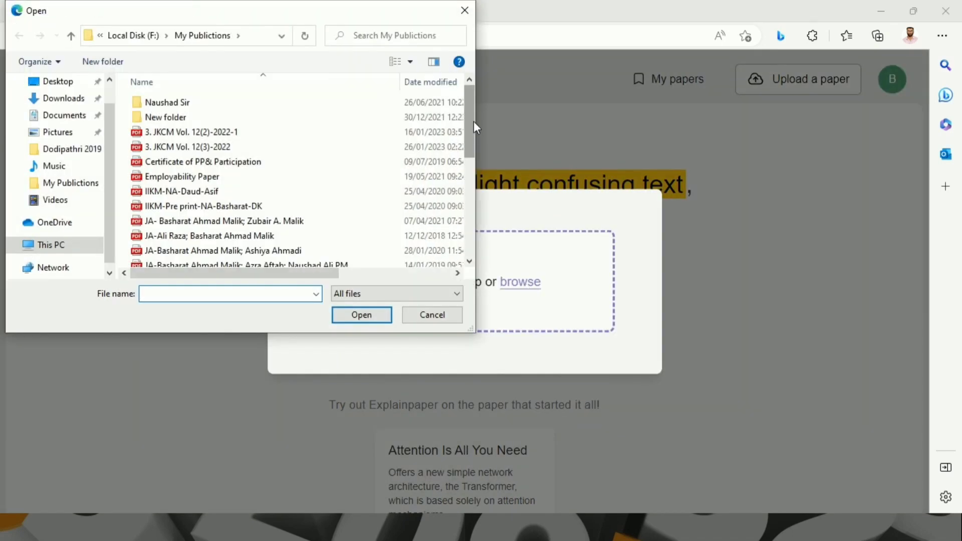
{"action": "scroll", "scroll_direction": "down", "scroll_amount": 3}
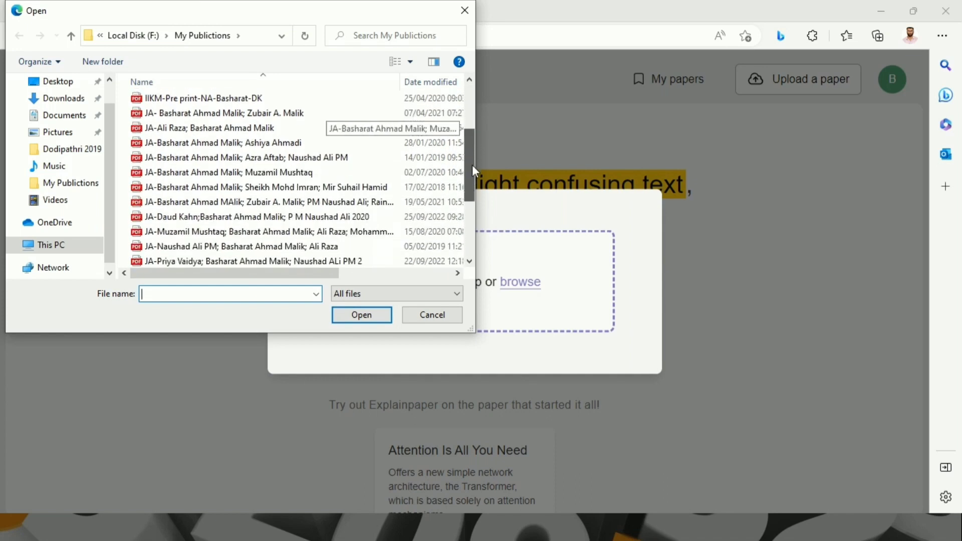
{"action": "scroll", "scroll_direction": "down", "scroll_amount": 3}
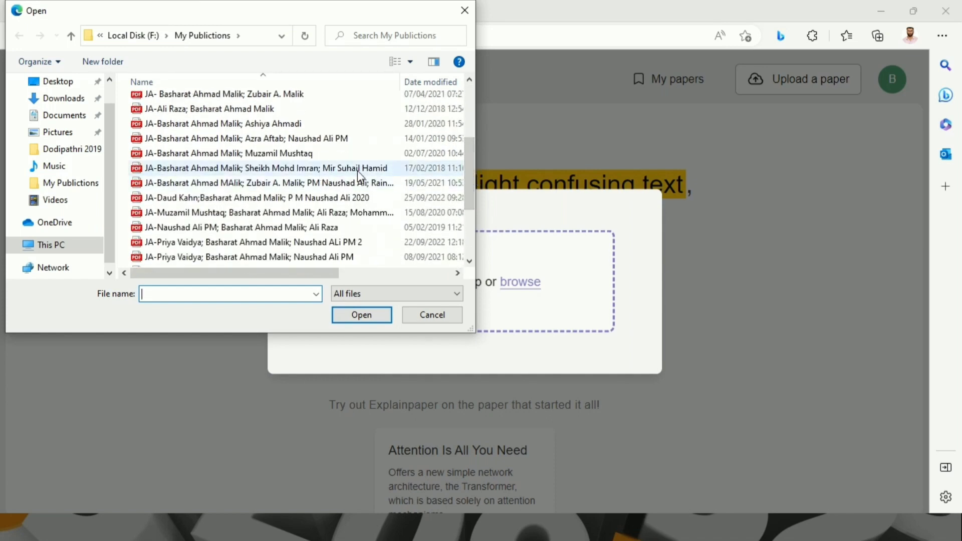
{"action": "double_click", "coordinate": [262, 183]}
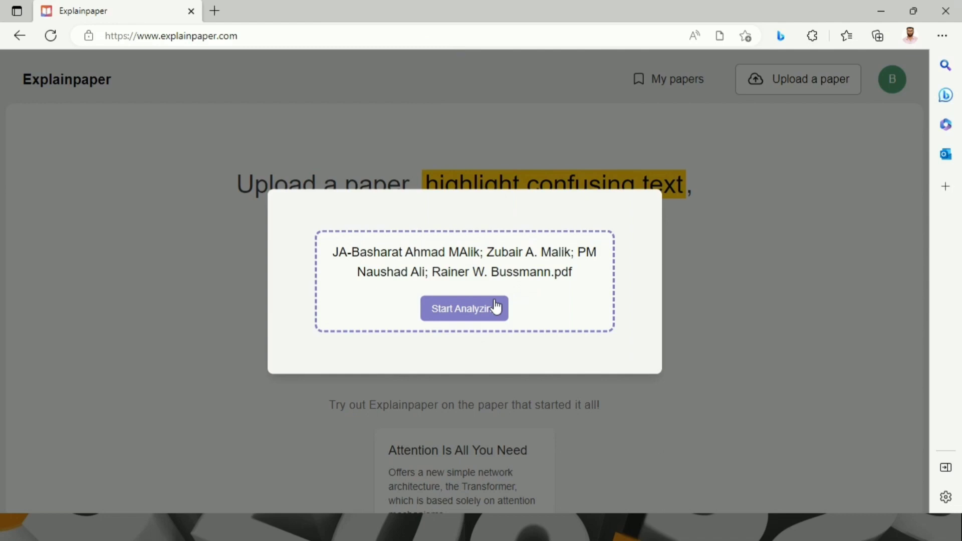
{"action": "left_click", "coordinate": [464, 308]}
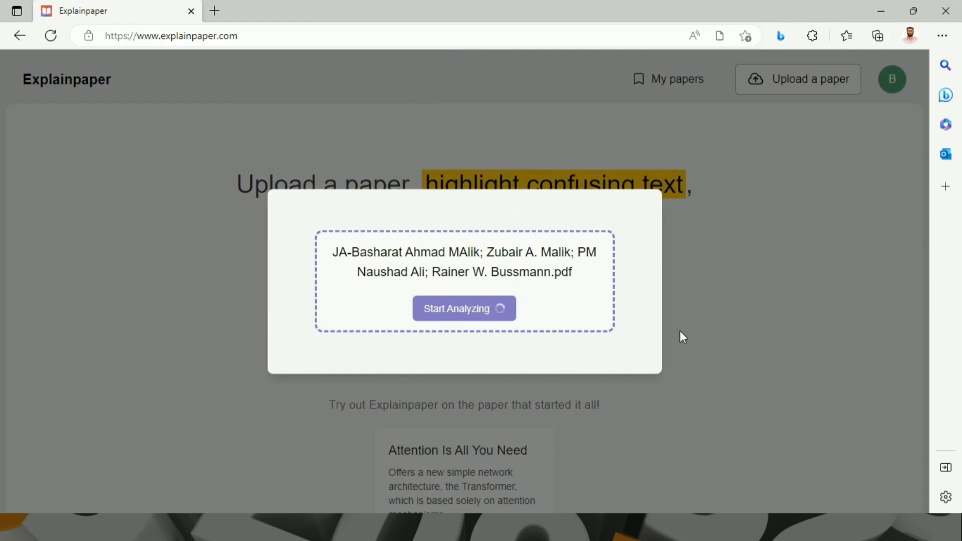
{"action": "left_click", "coordinate": [465, 308]}
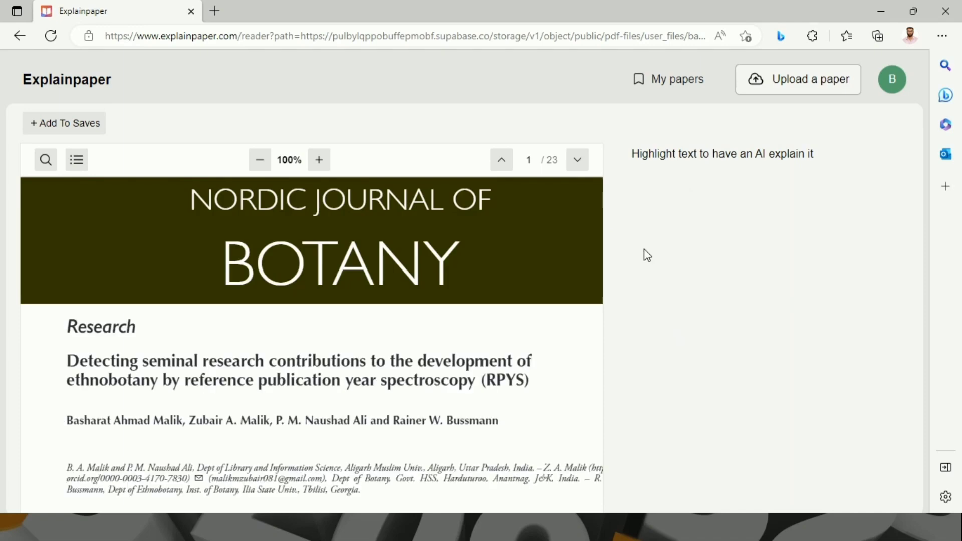
{"action": "mouse_move", "coordinate": [463, 350]}
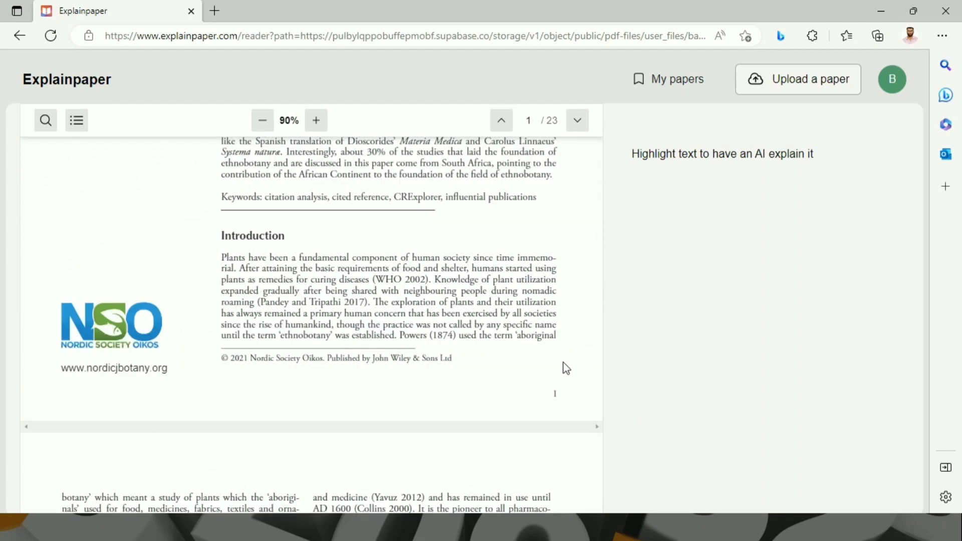
{"action": "mouse_move", "coordinate": [481, 272]}
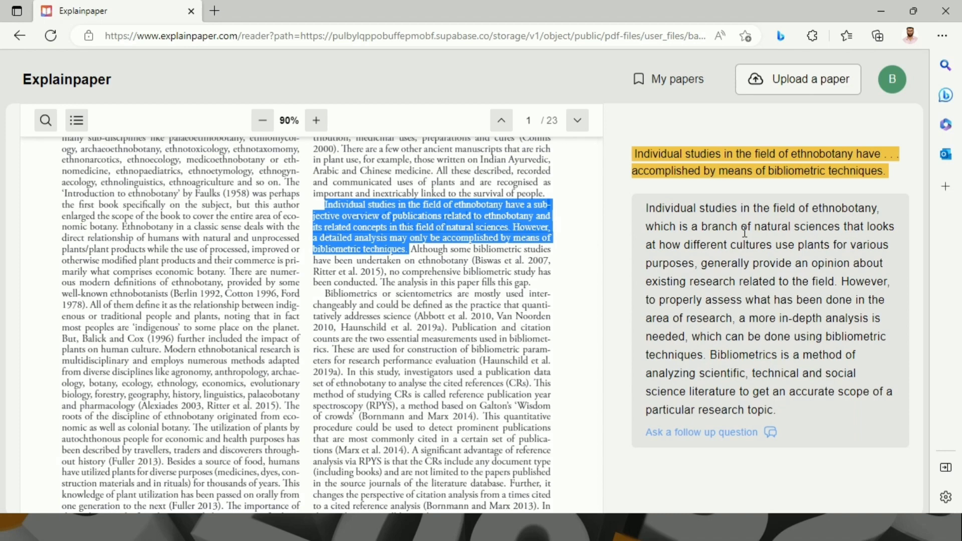
{"action": "mouse_move", "coordinate": [650, 260]}
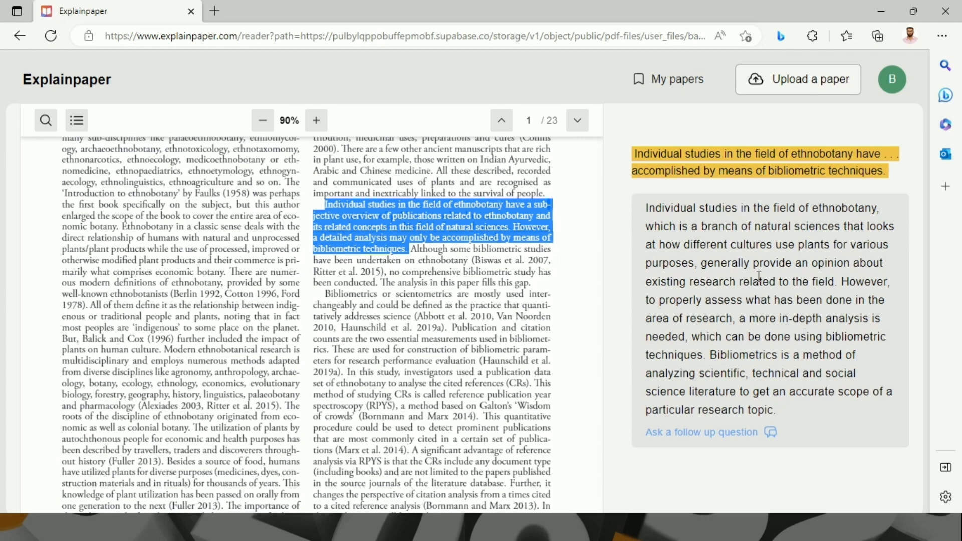
{"action": "mouse_move", "coordinate": [875, 262]}
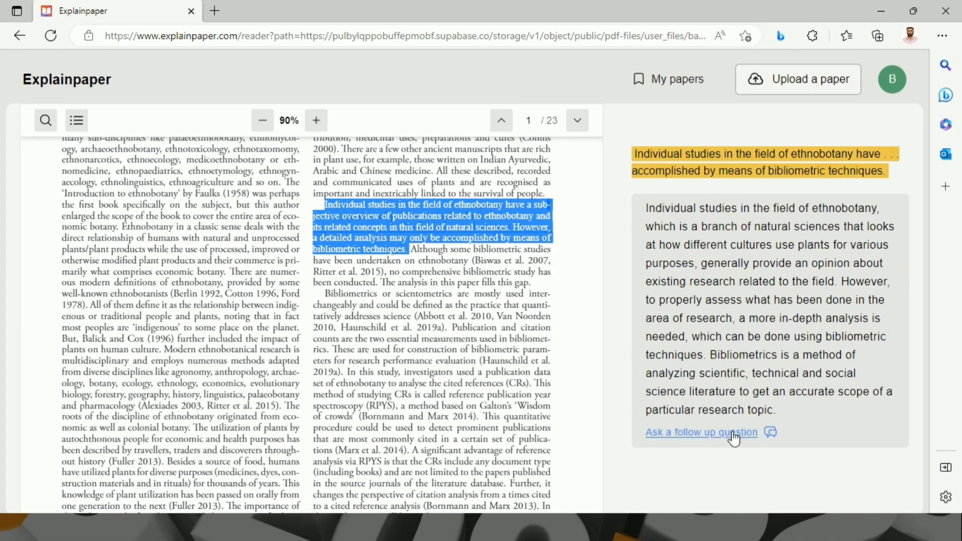
- Ask the follow-up question 'What are the main outcomes of this study'
{"action": "left_click", "coordinate": [701, 432]}
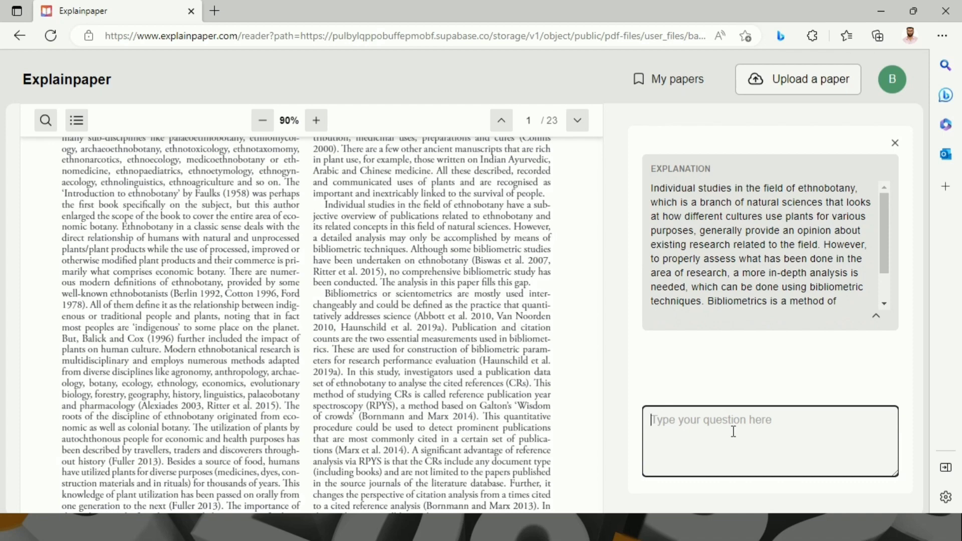
{"action": "type", "text": "What is the main"}
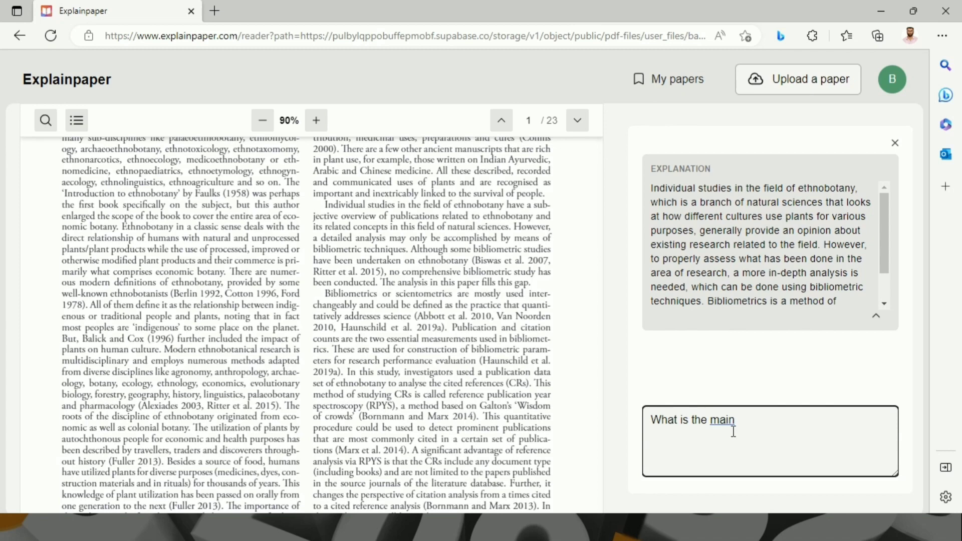
{"action": "key", "text": "Backspace"}
{"action": "type", "text": "are"}
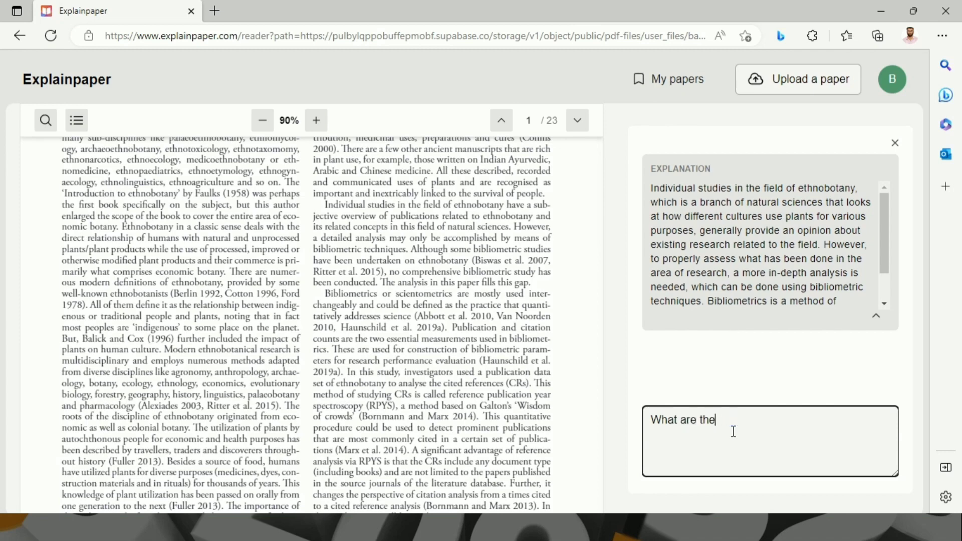
{"action": "type", "text": "main outcomes of"}
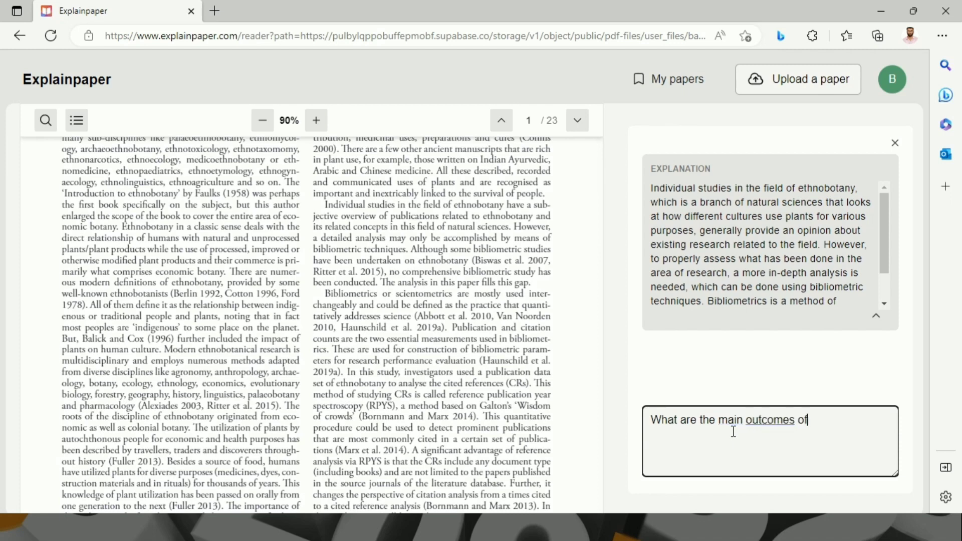
{"action": "type", "text": "this study"}
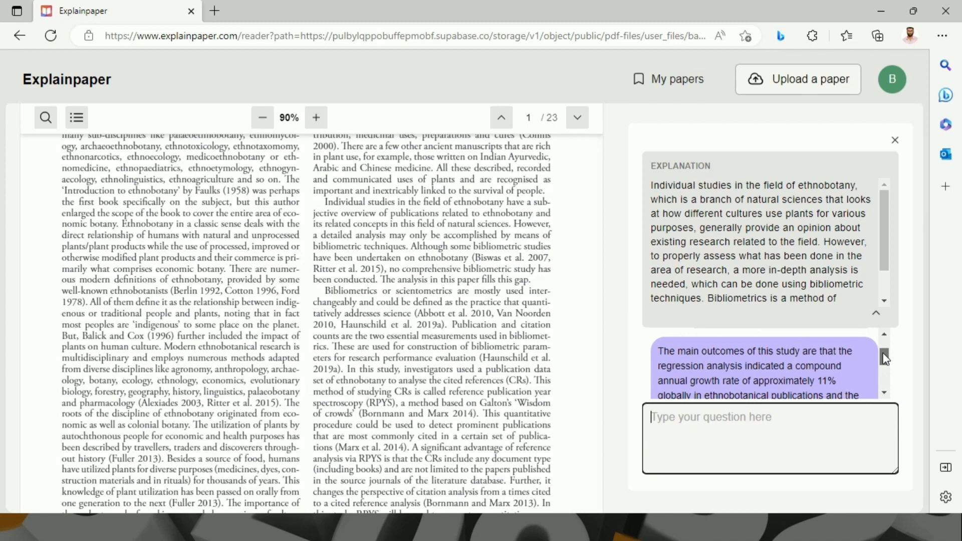
{"action": "scroll", "scroll_direction": "down", "scroll_amount": 3}
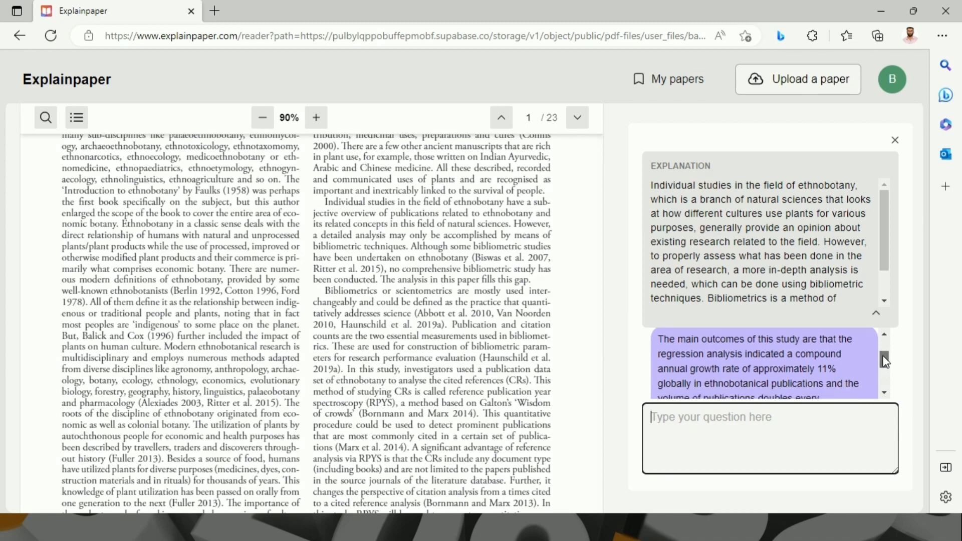
{"action": "scroll", "scroll_direction": "down", "scroll_amount": 3}
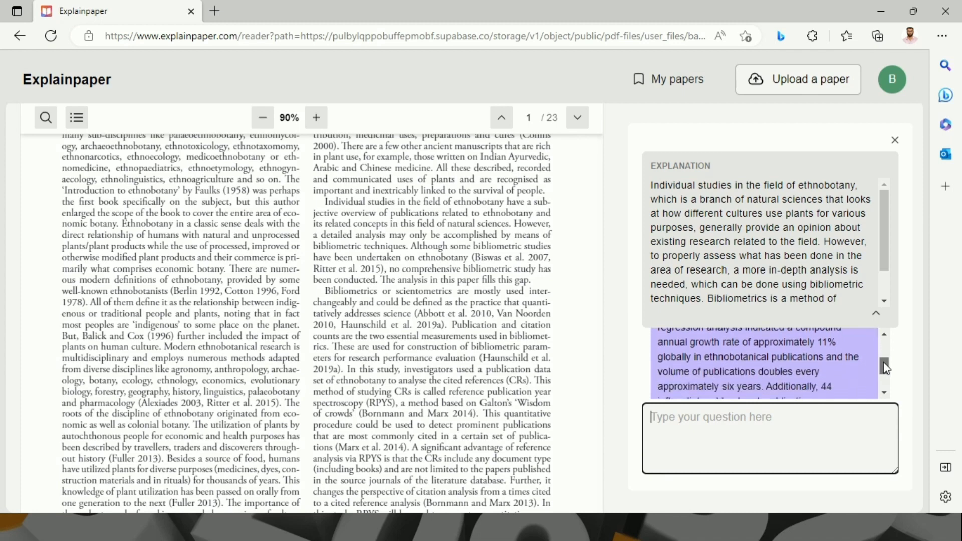
{"action": "scroll", "scroll_direction": "down", "scroll_amount": 3}
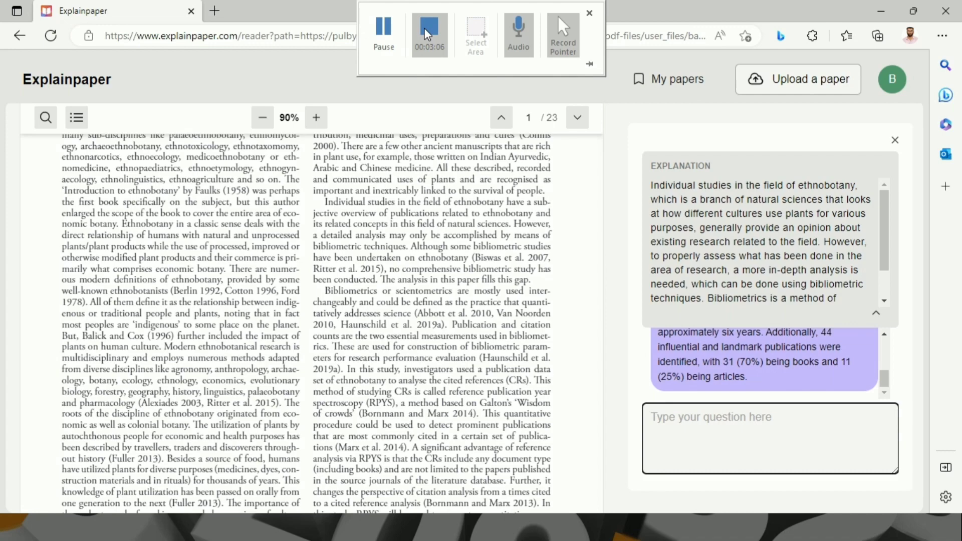
{"action": "mouse_move", "coordinate": [429, 34]}
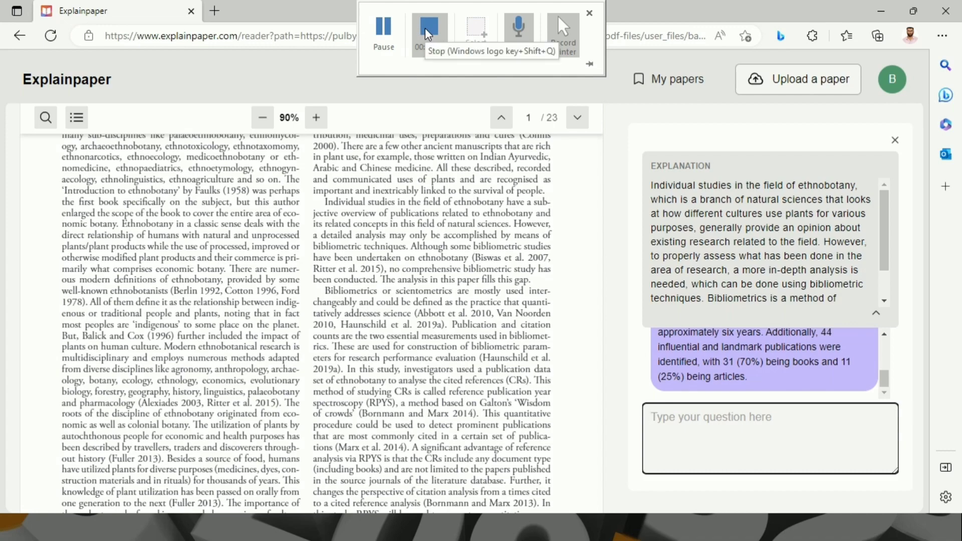